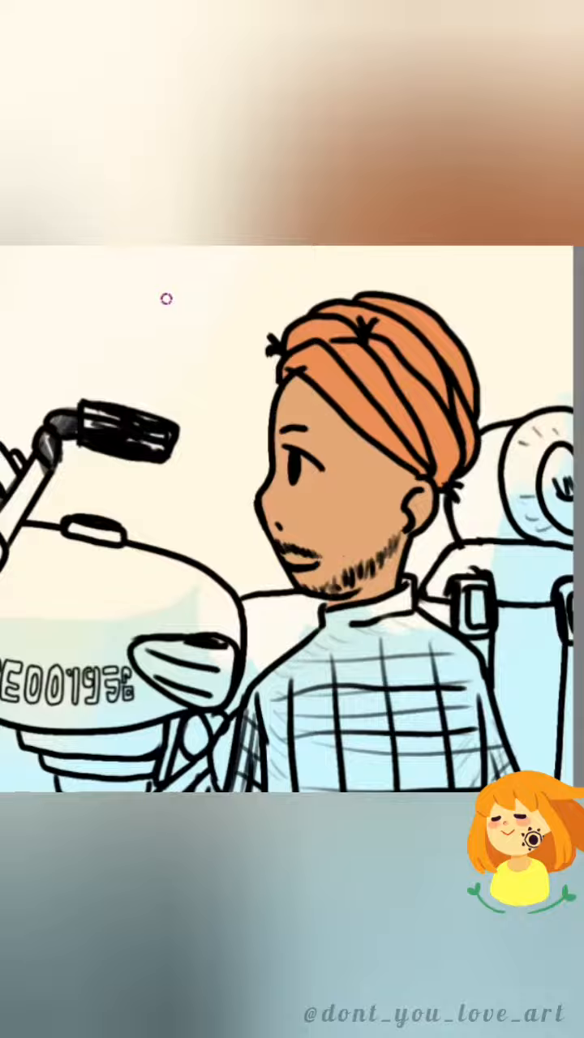
{"action": "scroll", "scroll_direction": "down", "scroll_amount": 3}
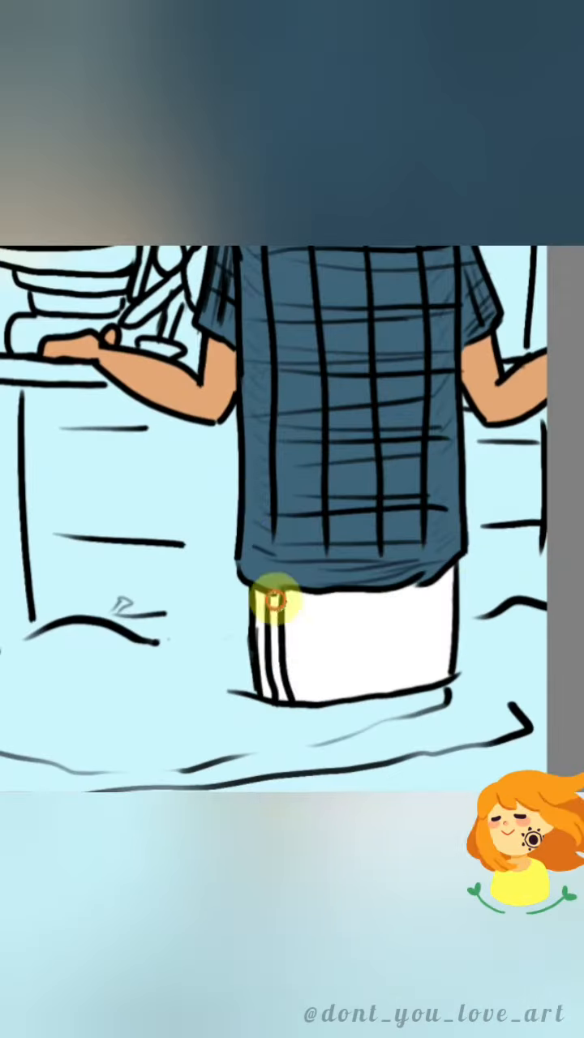